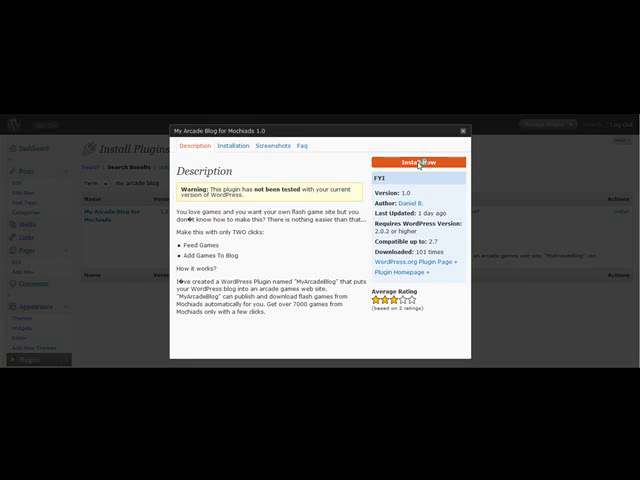
- Install My Arcade Blog for Mochiads from its details dialog, then activate the plugin
{"action": "left_click", "coordinate": [402, 162]}
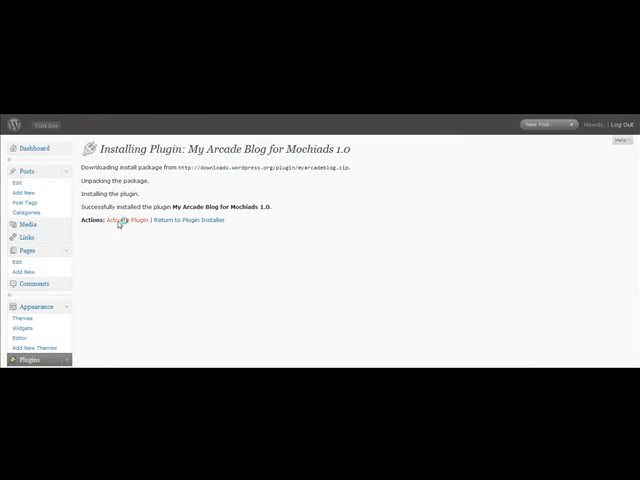
{"action": "left_click", "coordinate": [110, 220]}
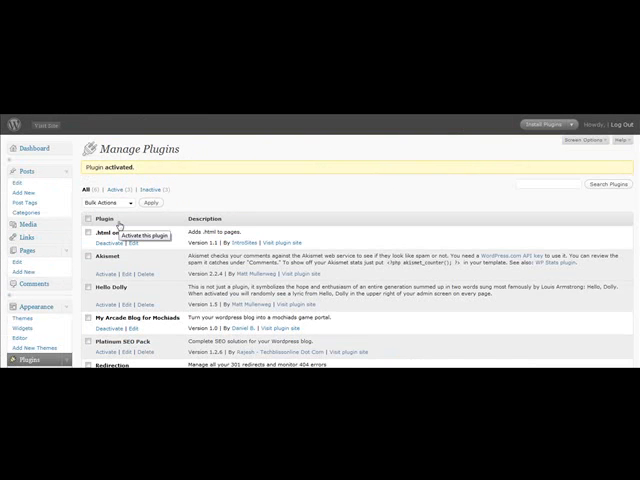
{"action": "scroll", "scroll_direction": "down", "scroll_amount": 3}
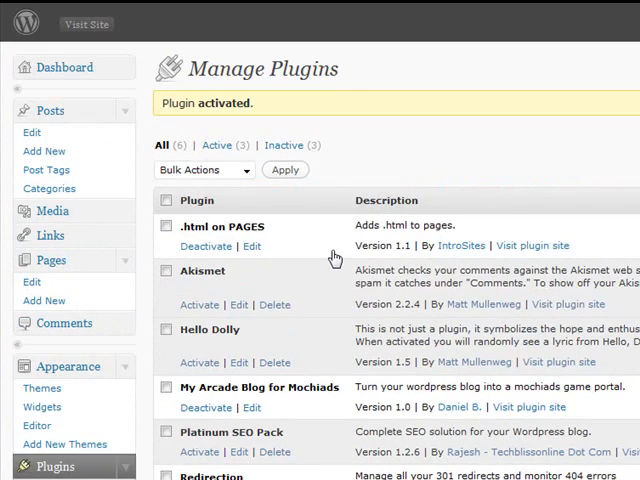
{"action": "mouse_move", "coordinate": [545, 38]}
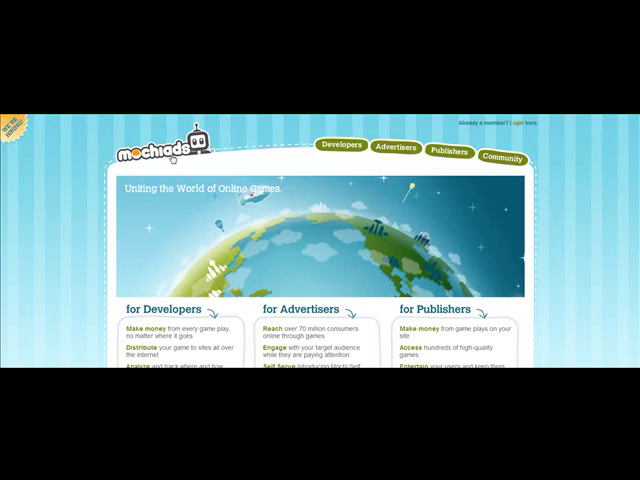
- Submit the MochiAds publisher sign-up form and decline saving the username and password
{"action": "scroll", "scroll_direction": "down", "scroll_amount": 3}
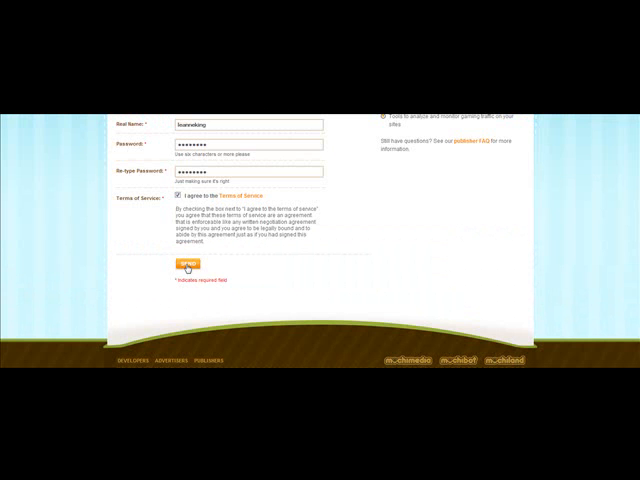
{"action": "left_click", "coordinate": [185, 263]}
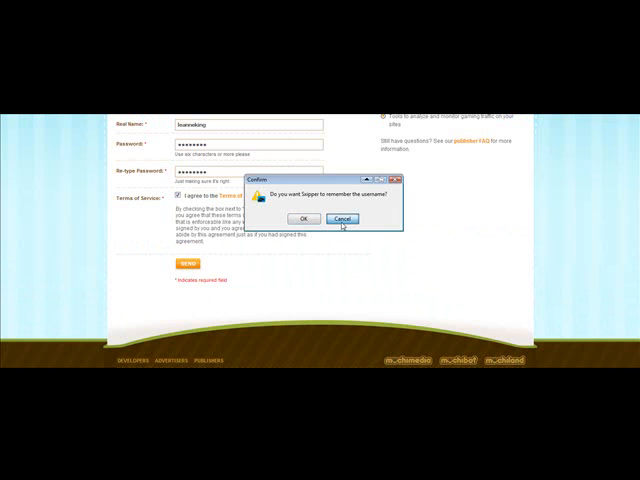
{"action": "left_click", "coordinate": [303, 219]}
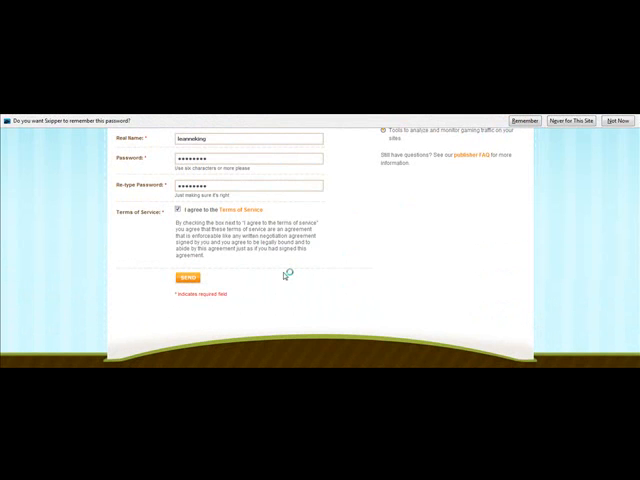
{"action": "left_click", "coordinate": [188, 277]}
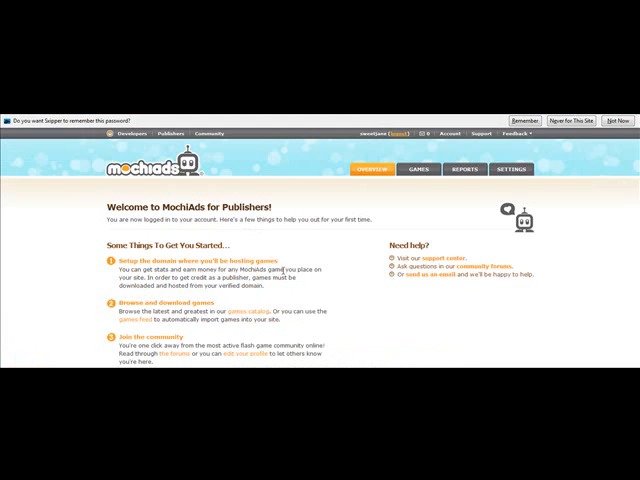
{"action": "scroll", "scroll_direction": "down", "scroll_amount": 3}
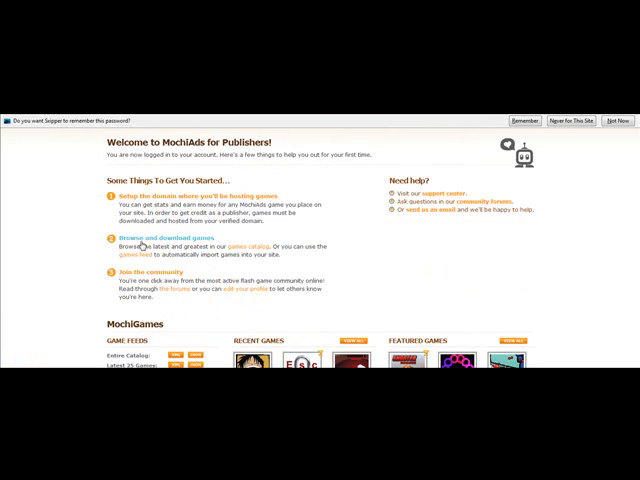
{"action": "mouse_move", "coordinate": [208, 189]}
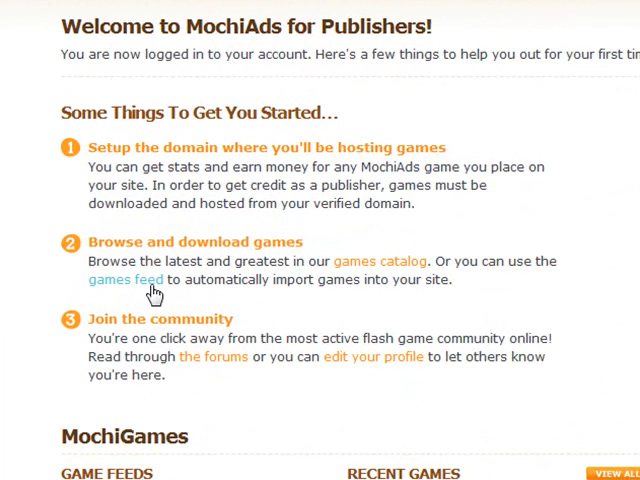
{"action": "mouse_move", "coordinate": [210, 160]}
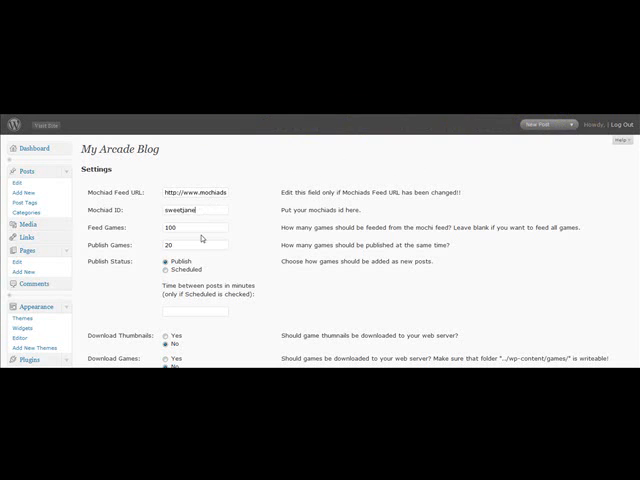
- Set Publish Games to 5 and the scheduled interval to 45 minutes
{"action": "scroll", "scroll_direction": "down", "scroll_amount": 3}
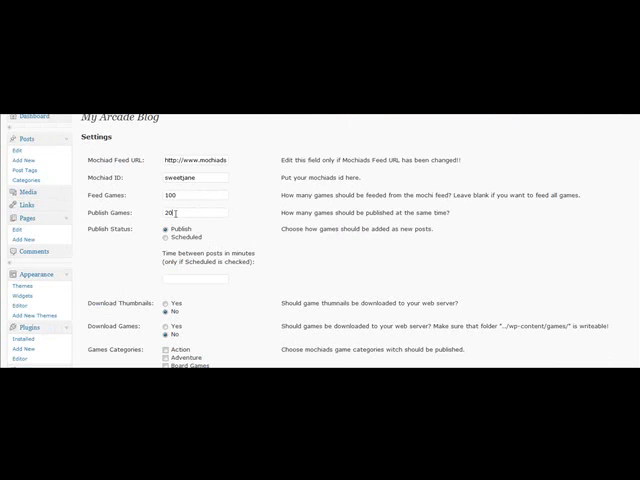
{"action": "type", "text": "5"}
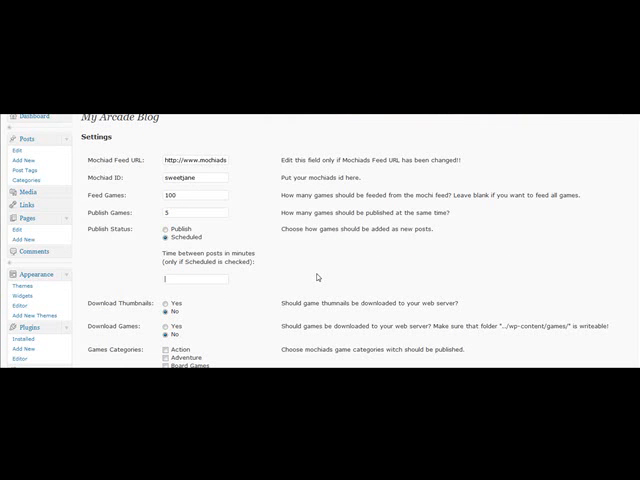
{"action": "type", "text": "45"}
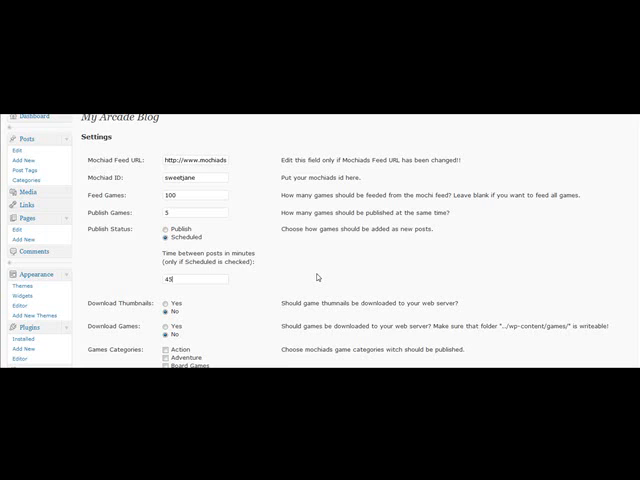
- Set Download Thumbnails to Yes in the arcade plugin settings
{"action": "scroll", "scroll_direction": "down", "scroll_amount": 3}
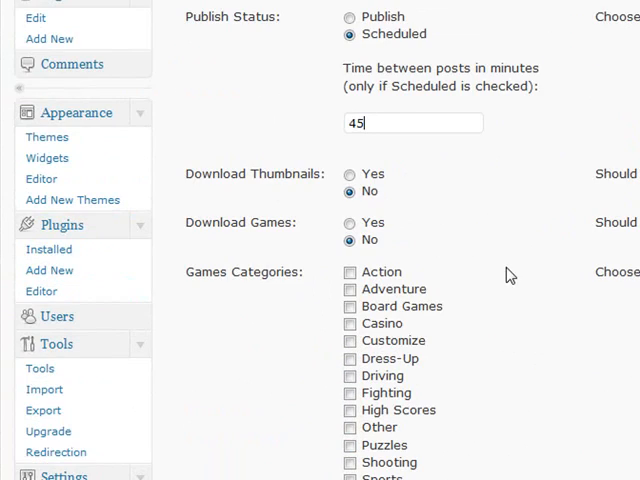
{"action": "scroll", "scroll_direction": "up", "scroll_amount": 3}
{"action": "type", "text": "2"}
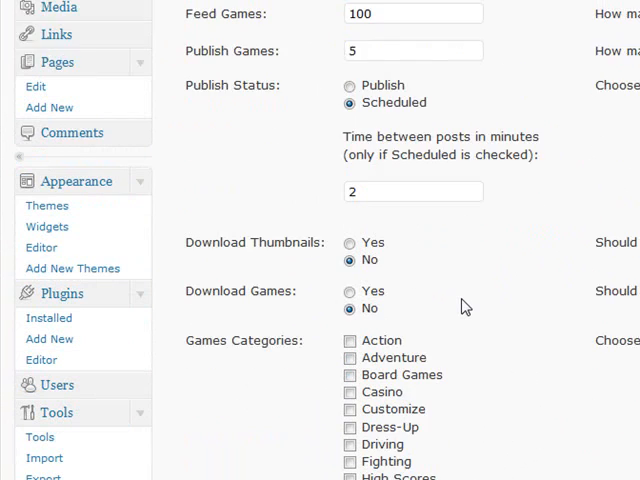
{"action": "scroll", "scroll_direction": "down", "scroll_amount": 3}
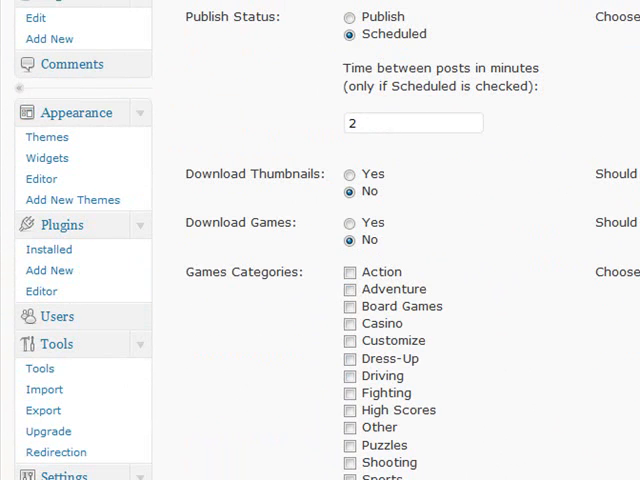
{"action": "left_click", "coordinate": [349, 174]}
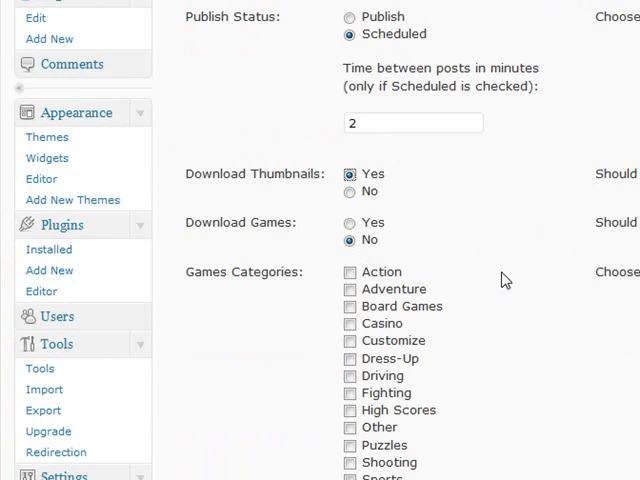
{"action": "mouse_move", "coordinate": [504, 280]}
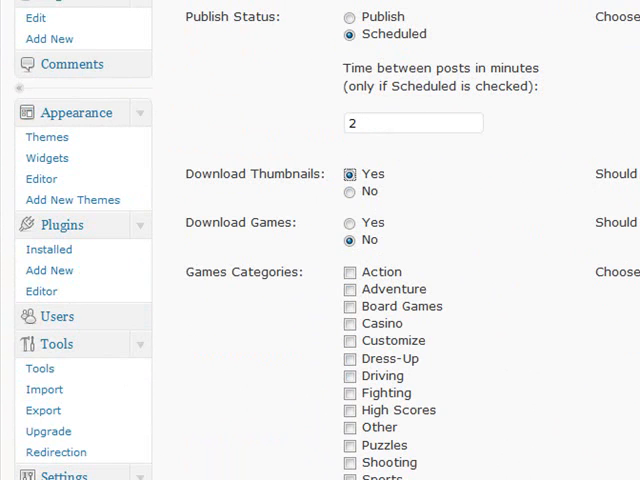
{"action": "mouse_move", "coordinate": [440, 307]}
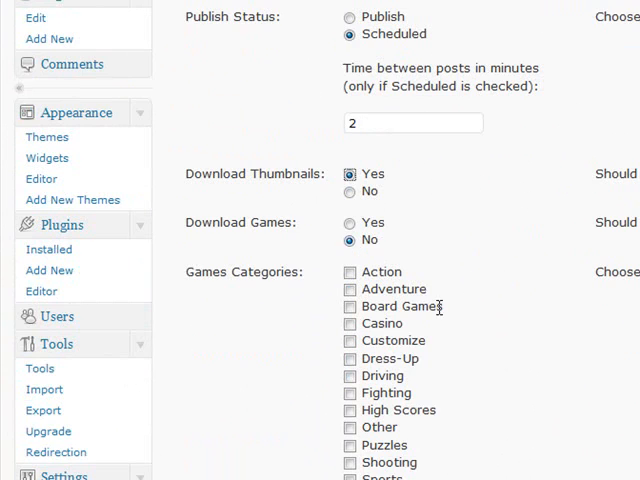
- Tick Board Games, Dress-Up, Puzzles and Create Categories, then save the settings
{"action": "scroll", "scroll_direction": "down", "scroll_amount": 3}
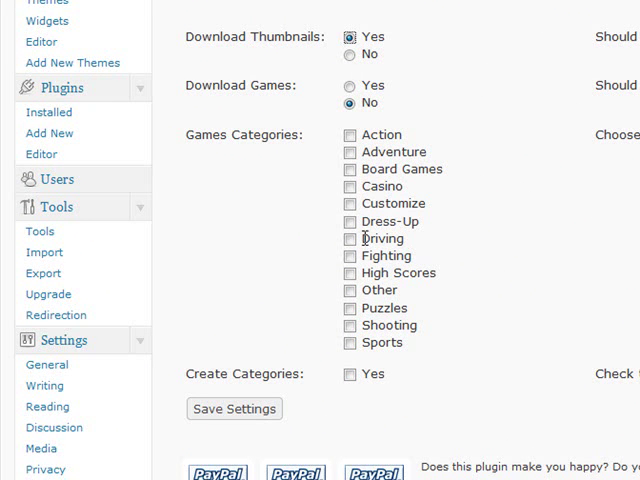
{"action": "left_click", "coordinate": [349, 308]}
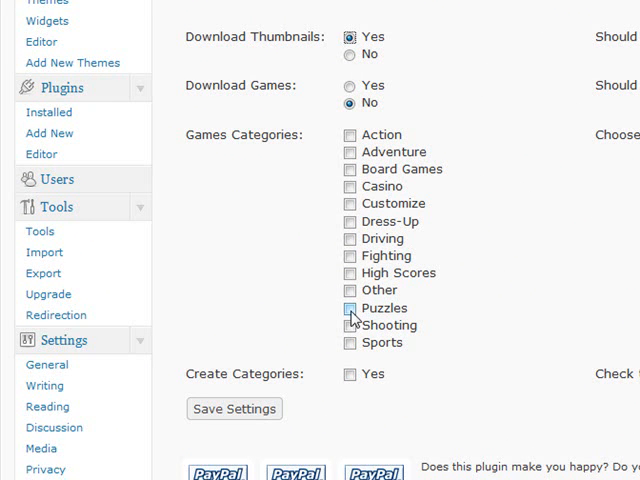
{"action": "left_click", "coordinate": [349, 308]}
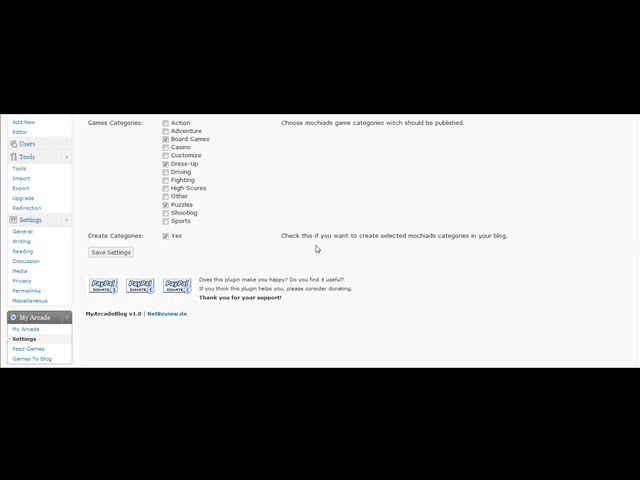
{"action": "mouse_move", "coordinate": [100, 267]}
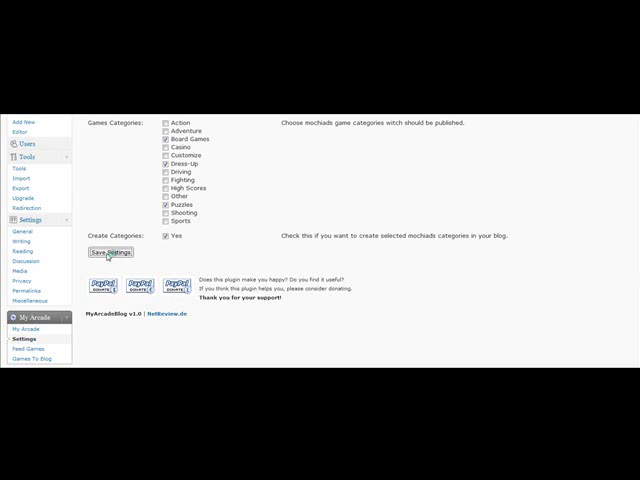
{"action": "left_click", "coordinate": [110, 251]}
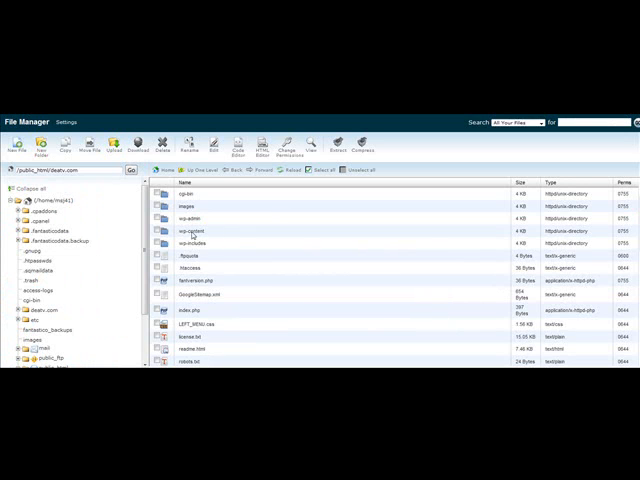
- Create a thumbs folder in wp-content and bring up its permission settings
{"action": "double_click", "coordinate": [186, 230]}
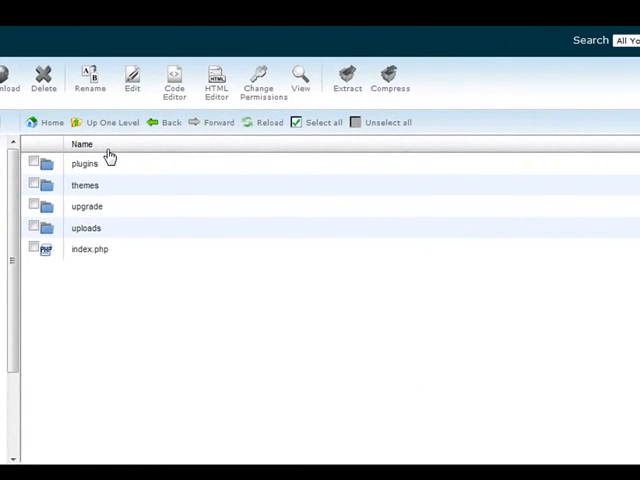
{"action": "mouse_move", "coordinate": [191, 243]}
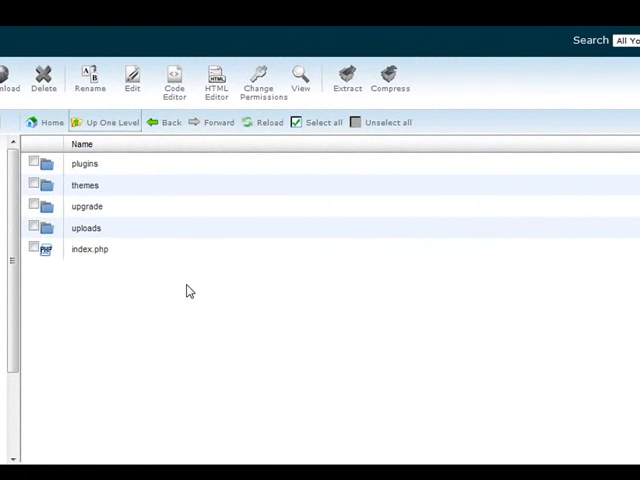
{"action": "mouse_move", "coordinate": [70, 252]}
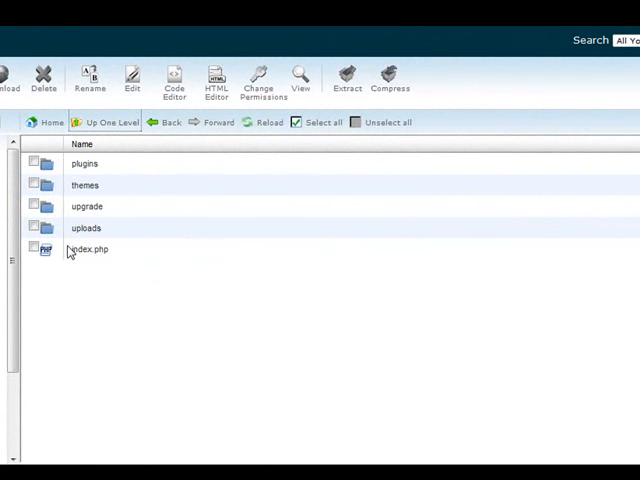
{"action": "mouse_move", "coordinate": [46, 294]}
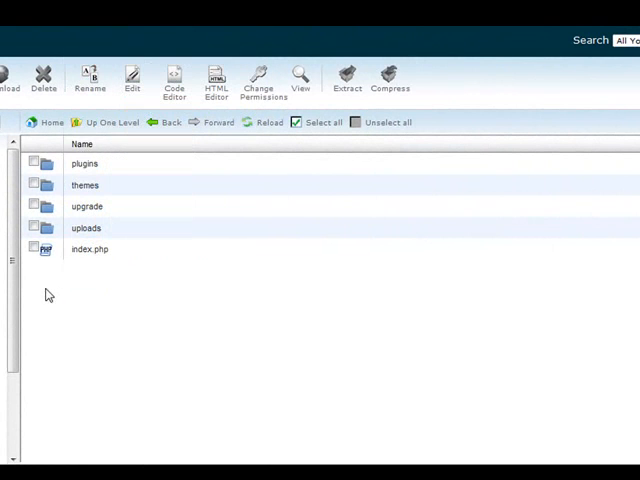
{"action": "mouse_move", "coordinate": [7, 130]}
{"action": "type", "text": "thumbs"}
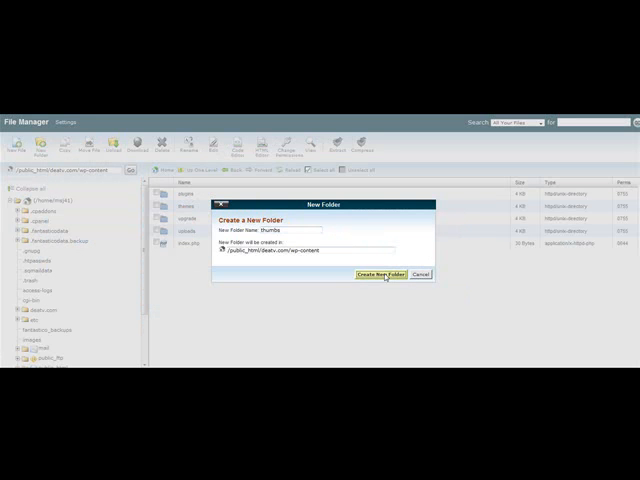
{"action": "left_click", "coordinate": [382, 275]}
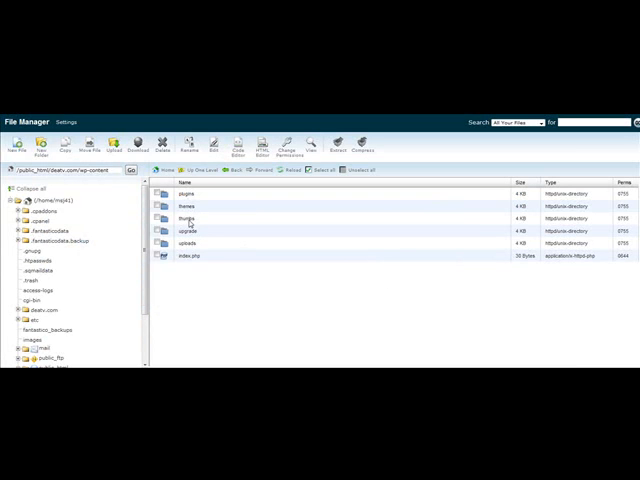
{"action": "right_click", "coordinate": [180, 205]}
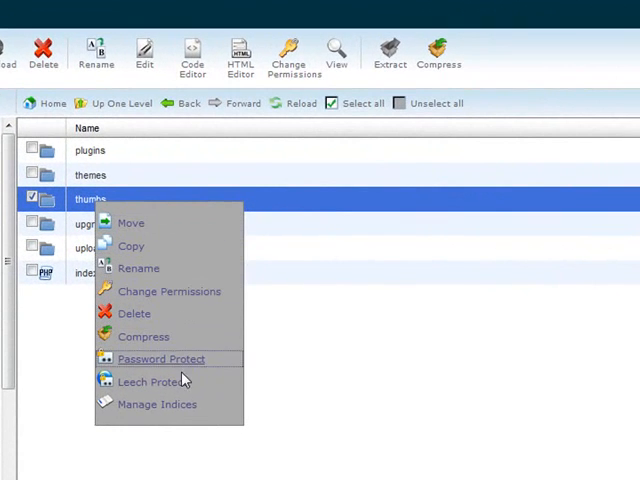
{"action": "left_click", "coordinate": [169, 291]}
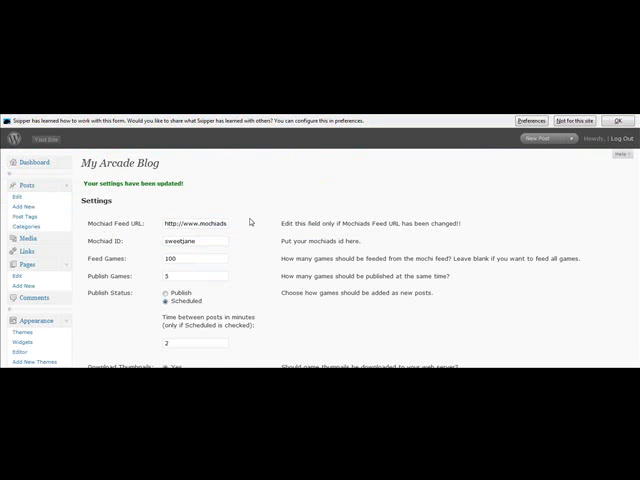
- Switch Download Games to Yes and save the MochiAds plugin settings
{"action": "scroll", "scroll_direction": "down", "scroll_amount": 3}
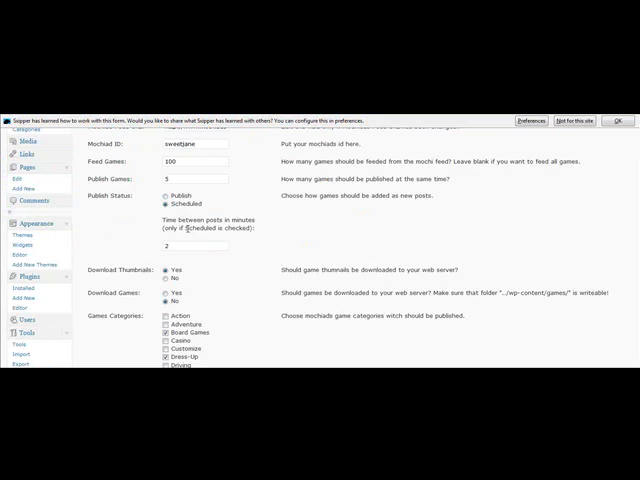
{"action": "scroll", "scroll_direction": "down", "scroll_amount": 3}
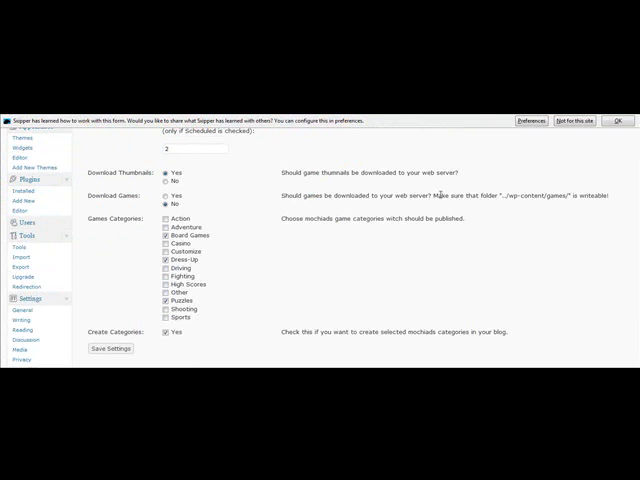
{"action": "left_click", "coordinate": [161, 198]}
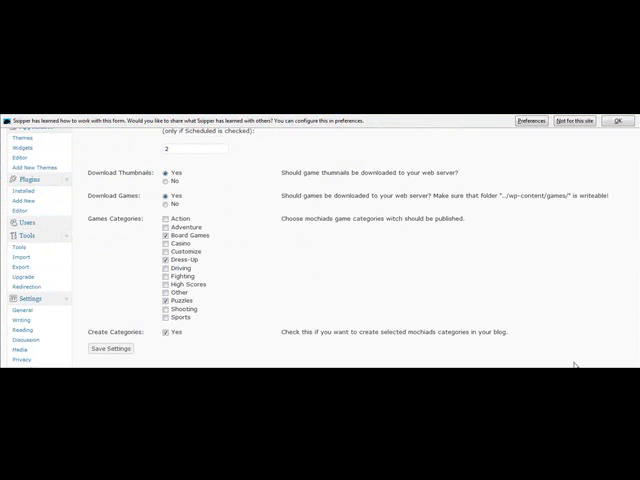
{"action": "left_click", "coordinate": [110, 349]}
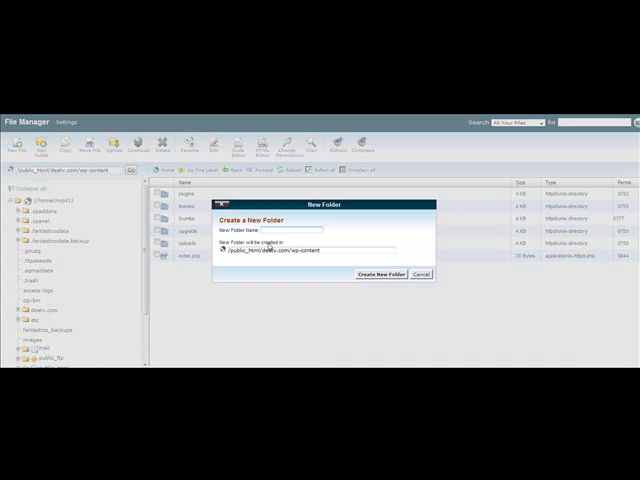
- Create a 'games' folder in wp-content and grant it write permissions
{"action": "type", "text": "games"}
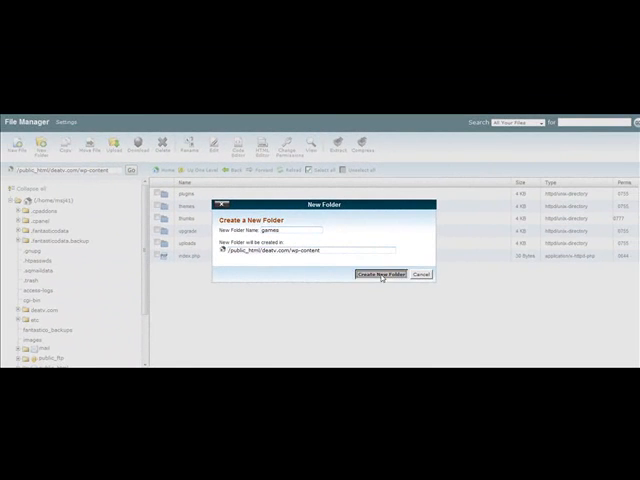
{"action": "left_click", "coordinate": [382, 273]}
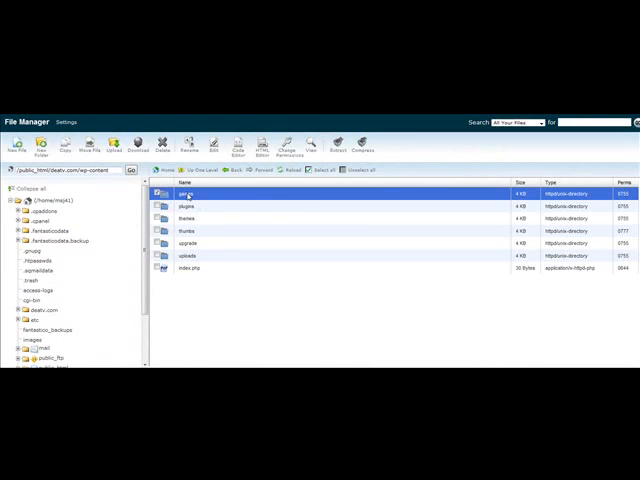
{"action": "left_click", "coordinate": [284, 142]}
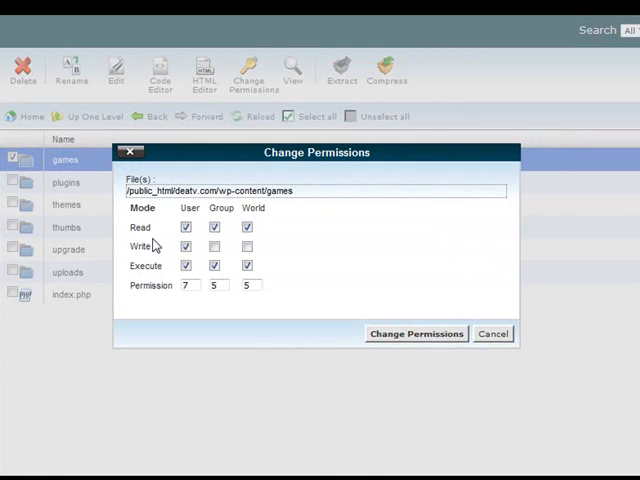
{"action": "left_click", "coordinate": [214, 246]}
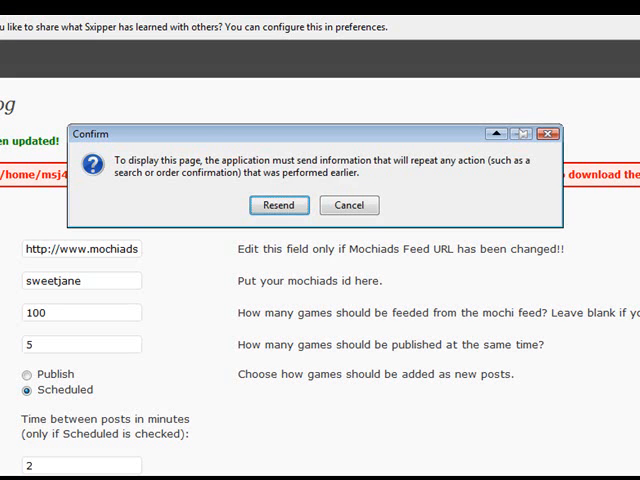
- Resend the form from the browser's Confirm dialog and review the reloaded plugin settings
{"action": "left_click", "coordinate": [278, 205]}
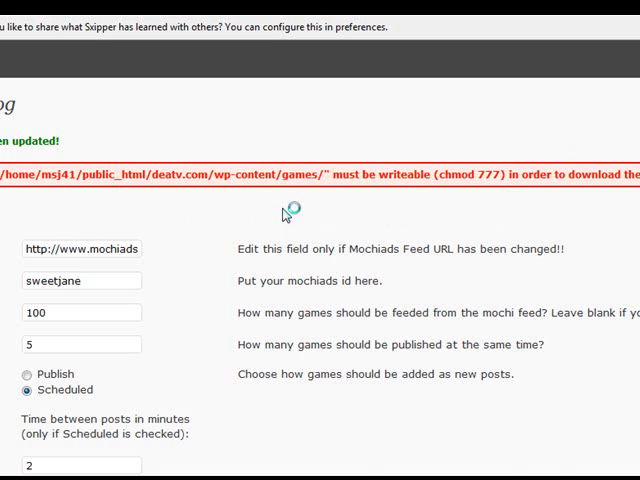
{"action": "scroll", "scroll_direction": "down", "scroll_amount": 3}
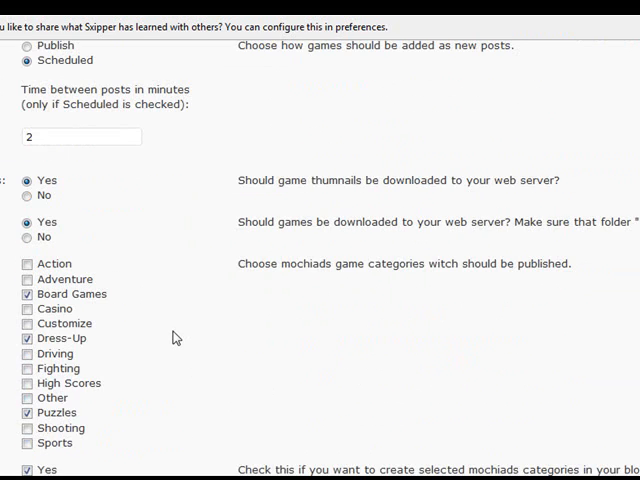
{"action": "scroll", "scroll_direction": "down", "scroll_amount": 3}
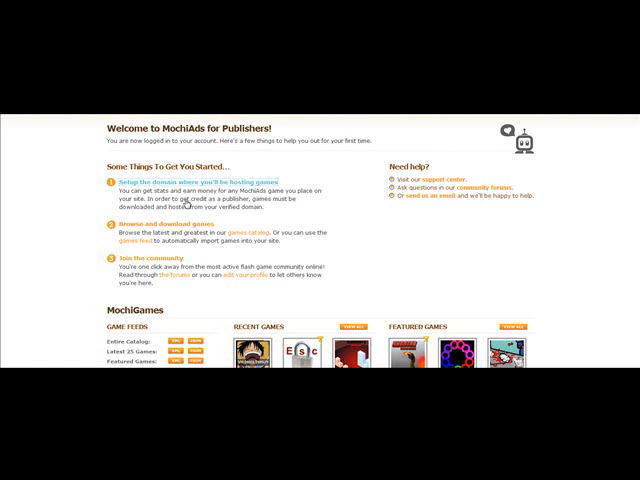
{"action": "left_click", "coordinate": [200, 170]}
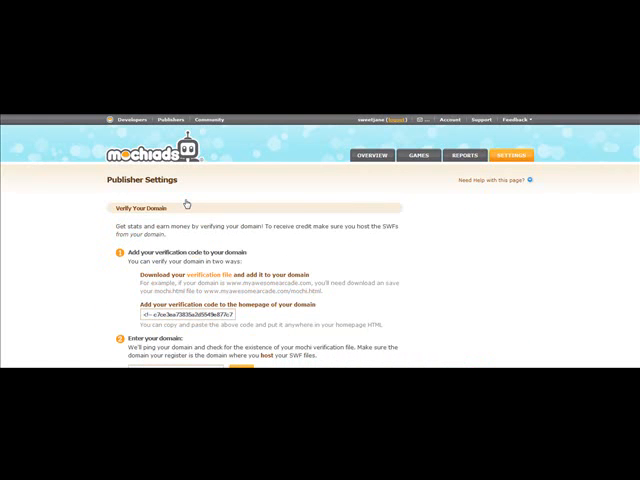
{"action": "scroll", "scroll_direction": "down", "scroll_amount": 3}
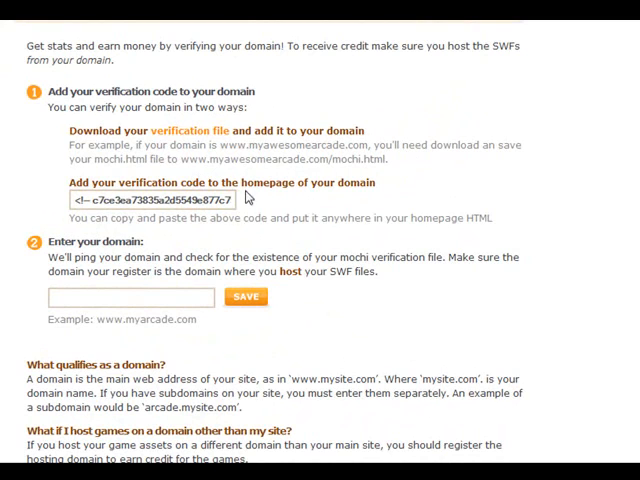
{"action": "left_click", "coordinate": [130, 297]}
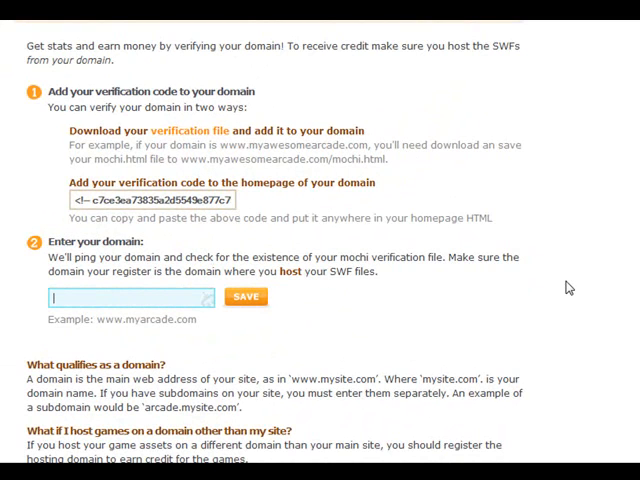
{"action": "type", "text": "http://"}
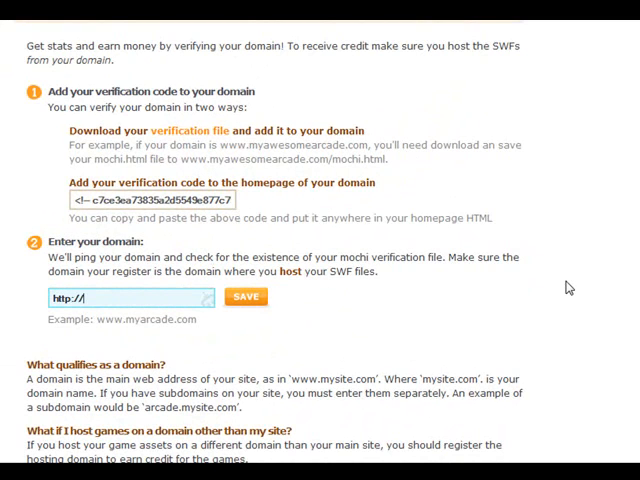
{"action": "type", "text": "www.deatv.com"}
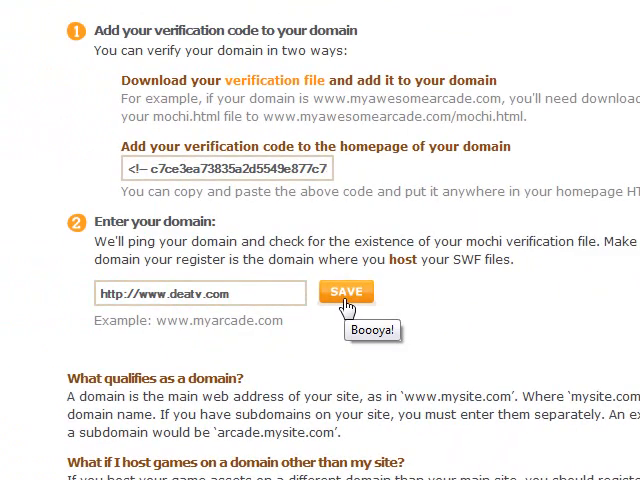
{"action": "left_click", "coordinate": [346, 291]}
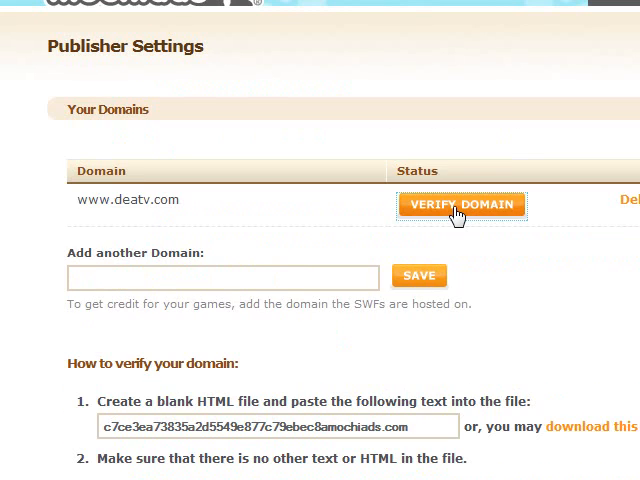
{"action": "left_click", "coordinate": [461, 205]}
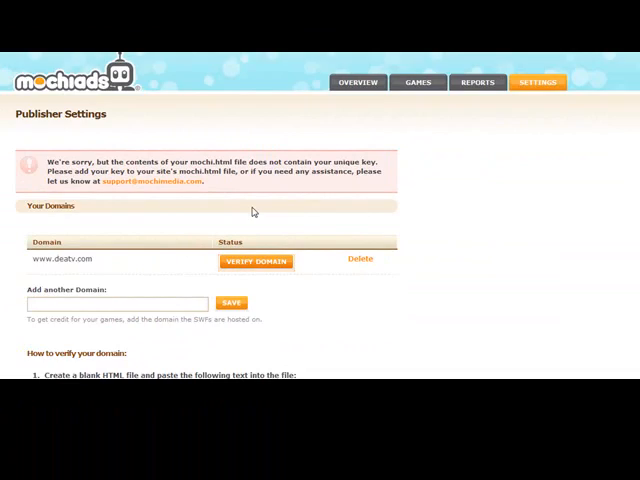
{"action": "scroll", "scroll_direction": "down", "scroll_amount": 3}
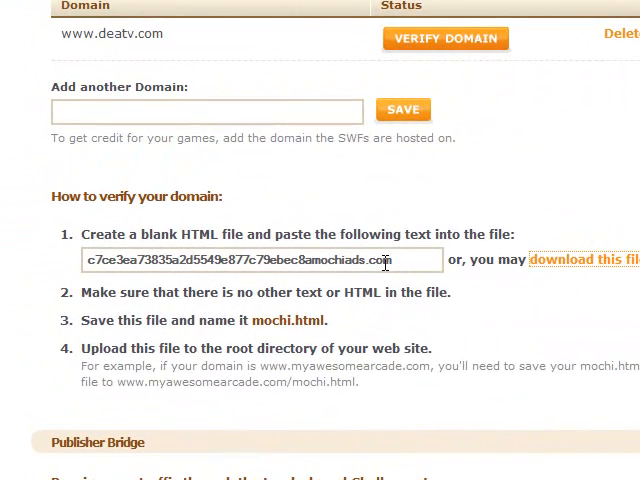
{"action": "scroll", "scroll_direction": "down", "scroll_amount": 3}
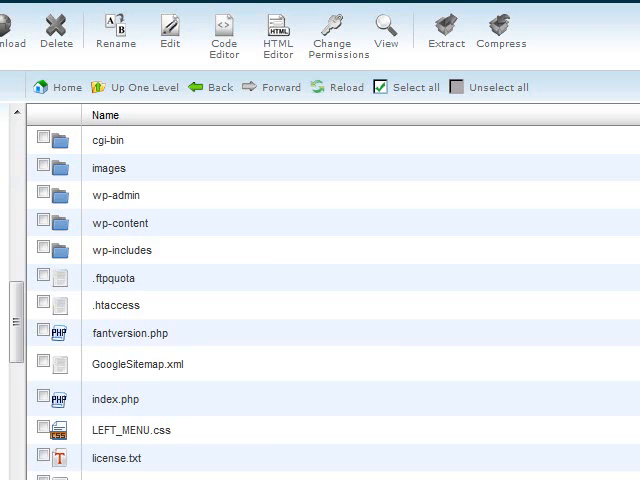
- Pick mochi.html from the Desktop as the file to upload
{"action": "left_click", "coordinate": [12, 30]}
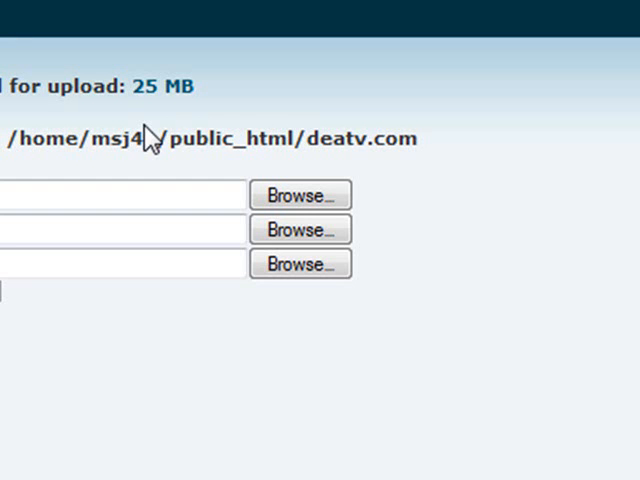
{"action": "left_click", "coordinate": [299, 194]}
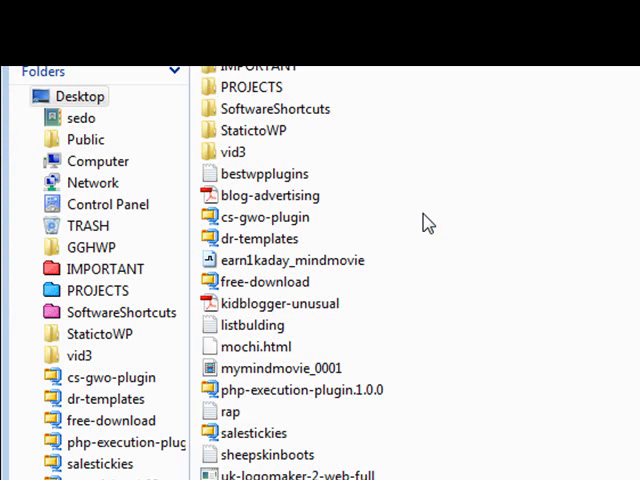
{"action": "left_click", "coordinate": [255, 346]}
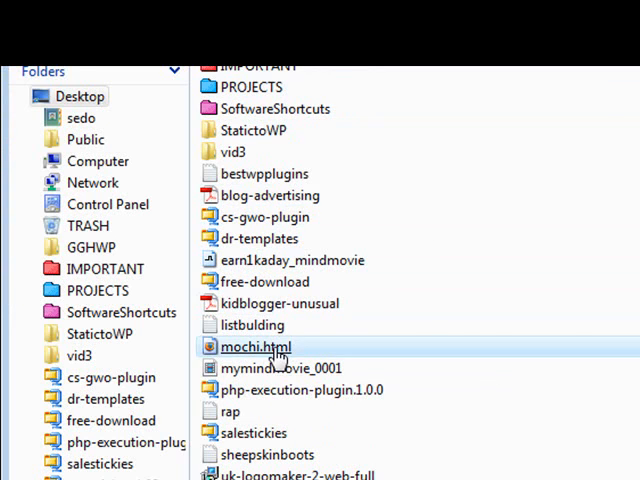
{"action": "double_click", "coordinate": [255, 346]}
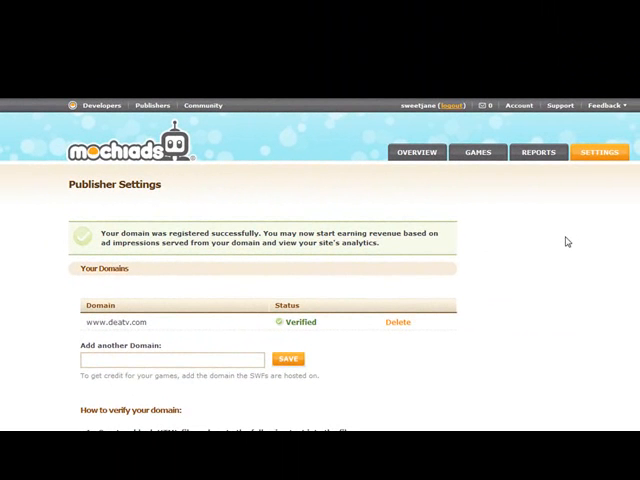
{"action": "mouse_move", "coordinate": [567, 242]}
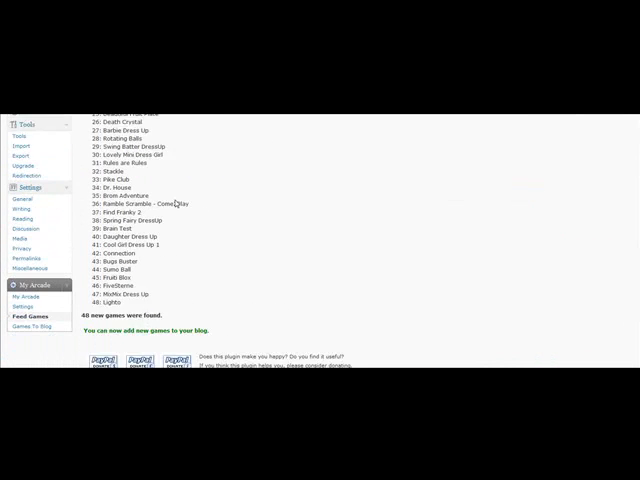
- Review the 48 fetched MochiAds games, then start posting them via My Arcade > Games To Blog
{"action": "scroll", "scroll_direction": "down", "scroll_amount": 3}
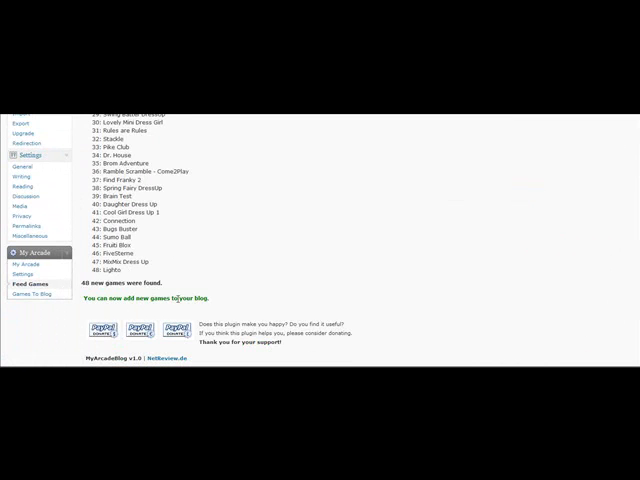
{"action": "scroll", "scroll_direction": "down", "scroll_amount": 3}
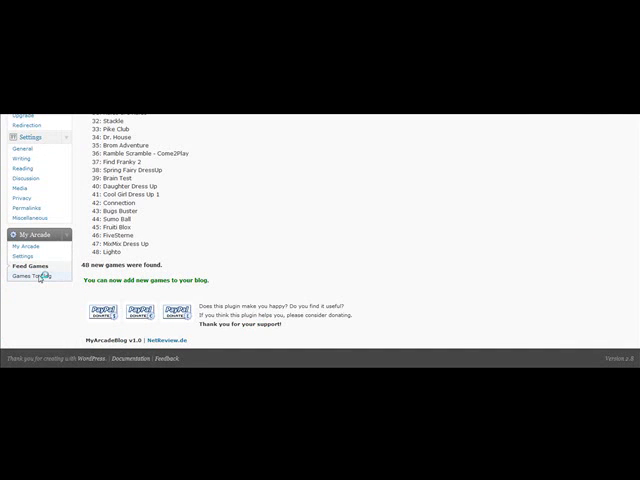
{"action": "left_click", "coordinate": [40, 275]}
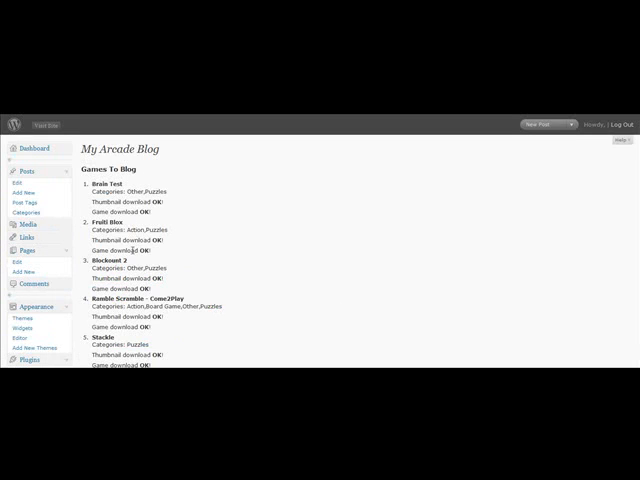
- Confirm games like Brain Test and Fruiti Blox downloaded OK, then visit the live site
{"action": "scroll", "scroll_direction": "down", "scroll_amount": 3}
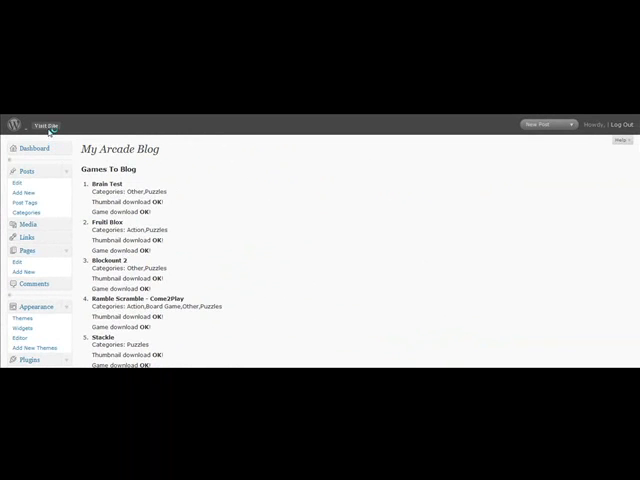
{"action": "left_click", "coordinate": [48, 125]}
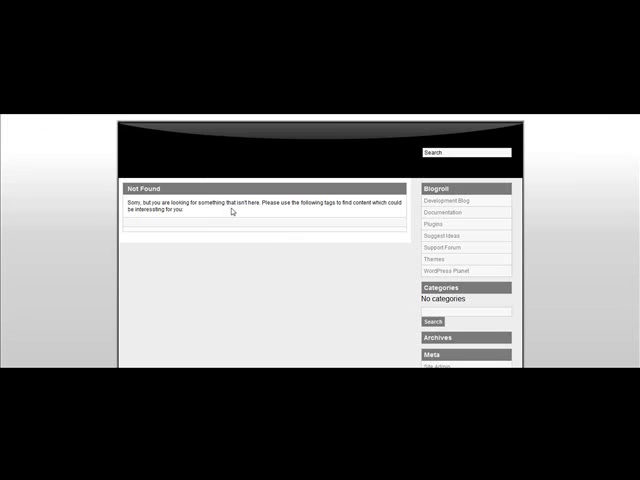
{"action": "mouse_move", "coordinate": [452, 132]}
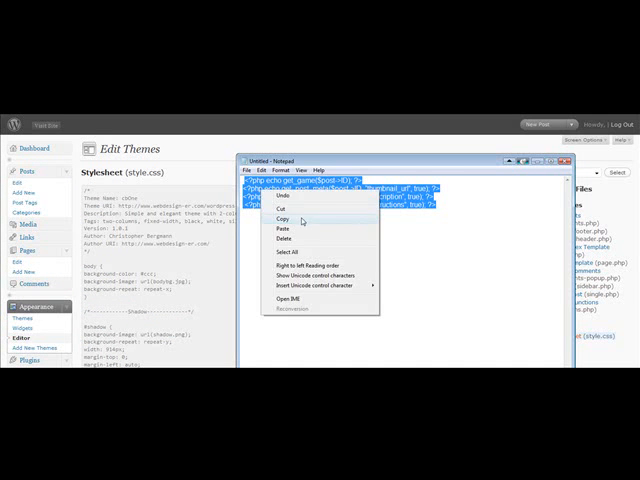
- Paste the game, thumbnail, description and instructions snippet into single.php and update the file
{"action": "left_click", "coordinate": [285, 218]}
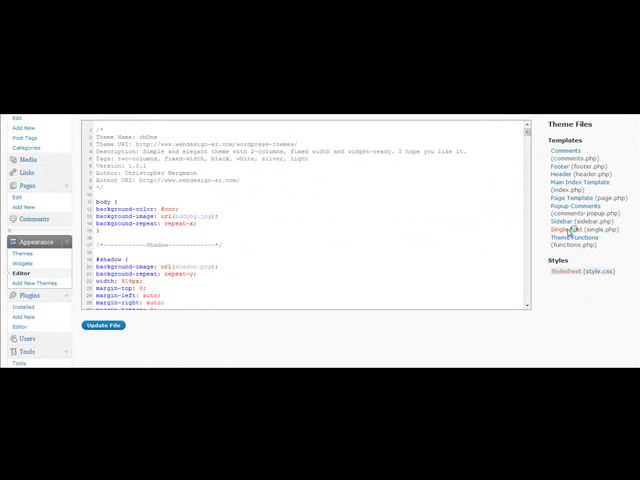
{"action": "left_click", "coordinate": [571, 231]}
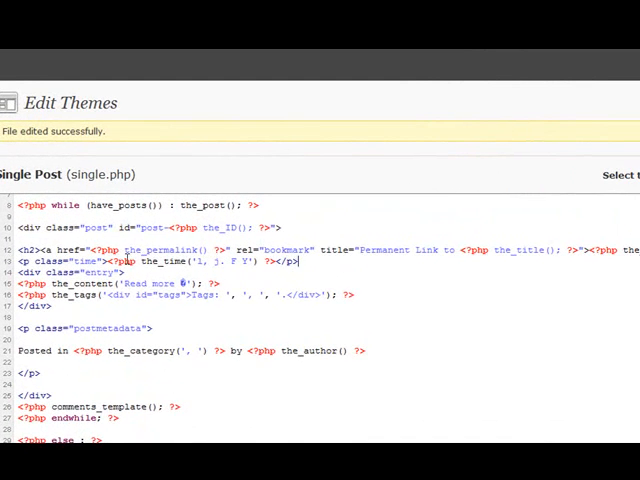
{"action": "mouse_move", "coordinate": [340, 272]}
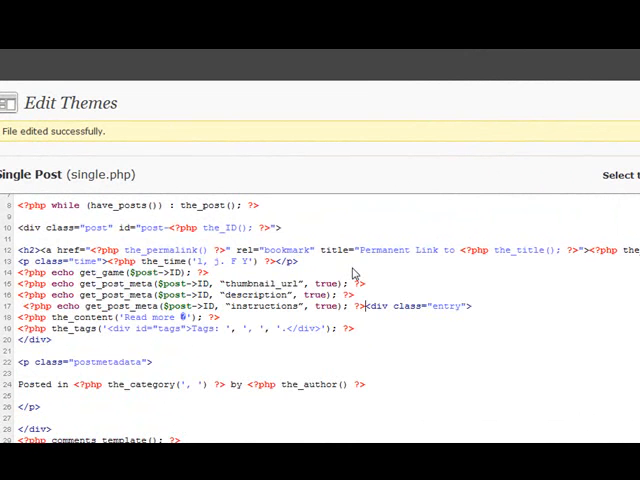
{"action": "scroll", "scroll_direction": "down", "scroll_amount": 3}
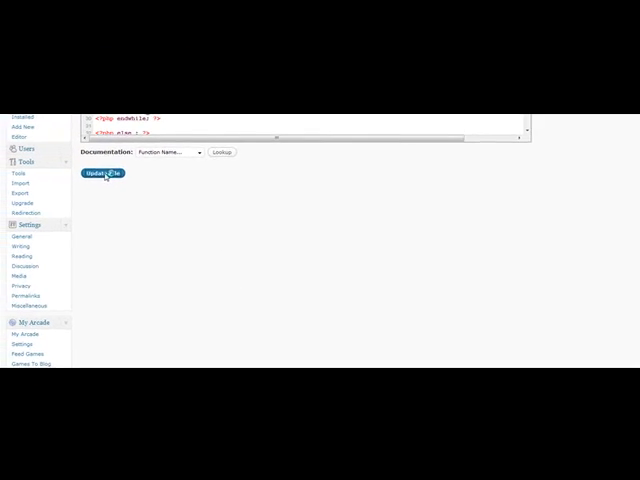
{"action": "left_click", "coordinate": [104, 173]}
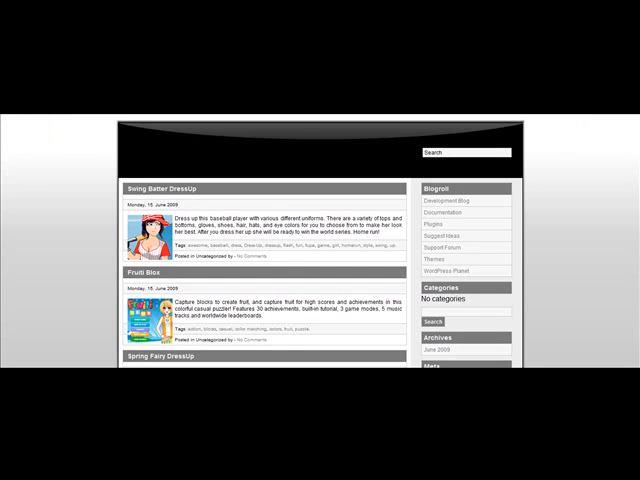
- Scroll the live blog checking posts like Swing Batter DressUp show thumbnails, descriptions and tags
{"action": "scroll", "scroll_direction": "down", "scroll_amount": 3}
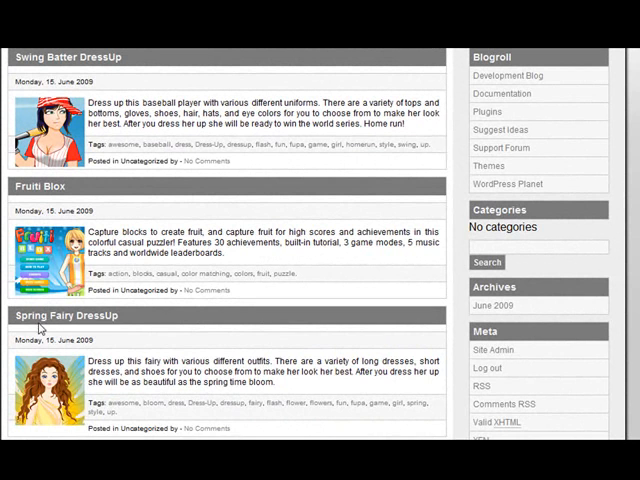
{"action": "mouse_move", "coordinate": [377, 351]}
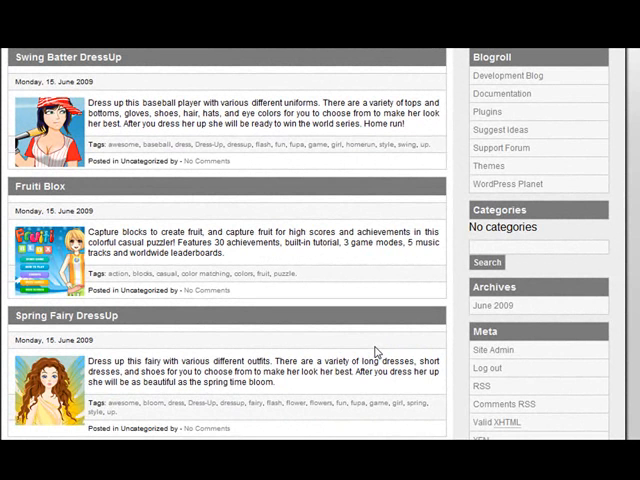
{"action": "scroll", "scroll_direction": "up", "scroll_amount": 3}
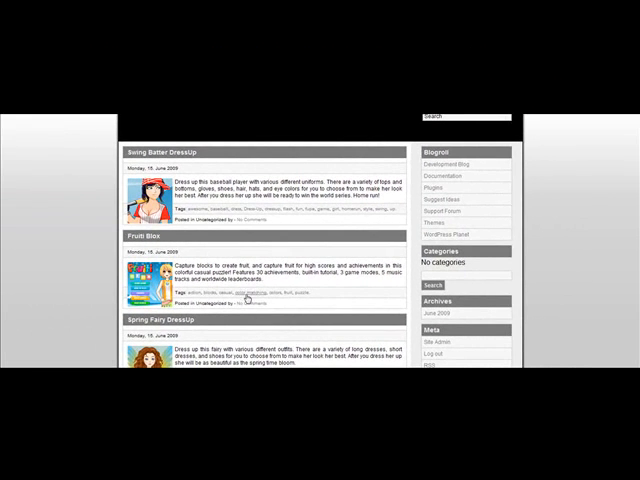
{"action": "scroll", "scroll_direction": "down", "scroll_amount": 3}
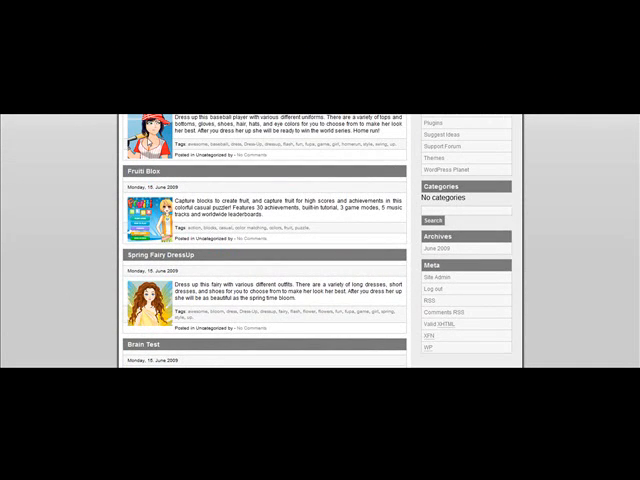
{"action": "scroll", "scroll_direction": "up", "scroll_amount": 3}
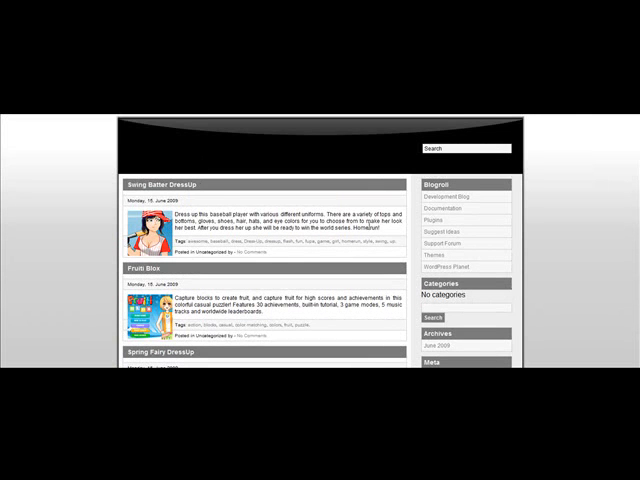
{"action": "mouse_move", "coordinate": [200, 237]}
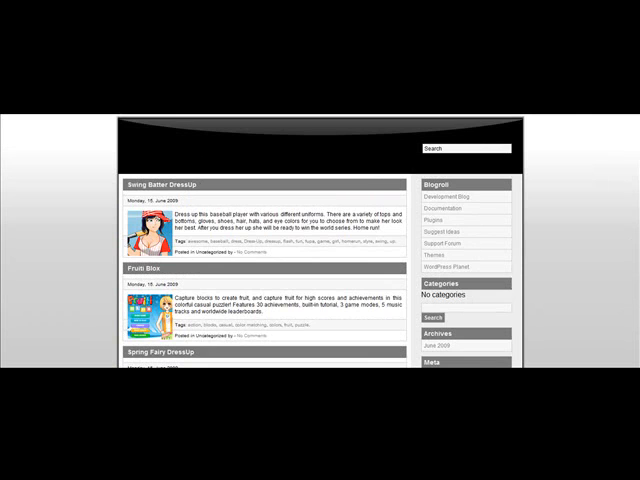
{"action": "scroll", "scroll_direction": "down", "scroll_amount": 3}
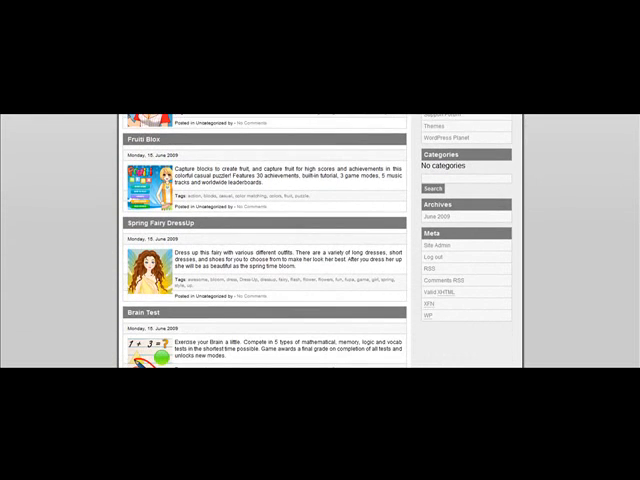
{"action": "scroll", "scroll_direction": "up", "scroll_amount": 3}
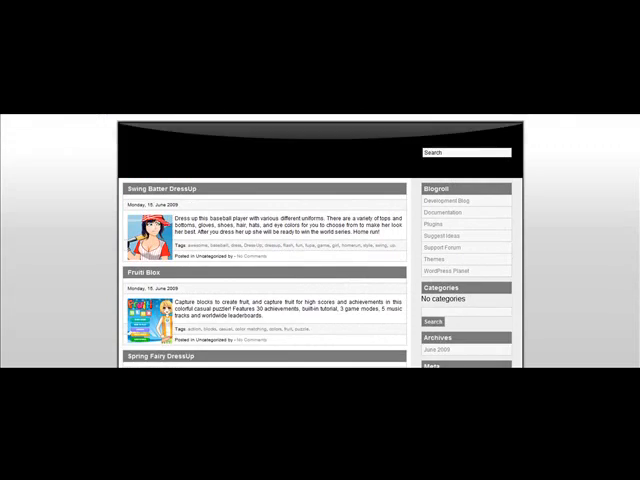
{"action": "mouse_move", "coordinate": [302, 255]}
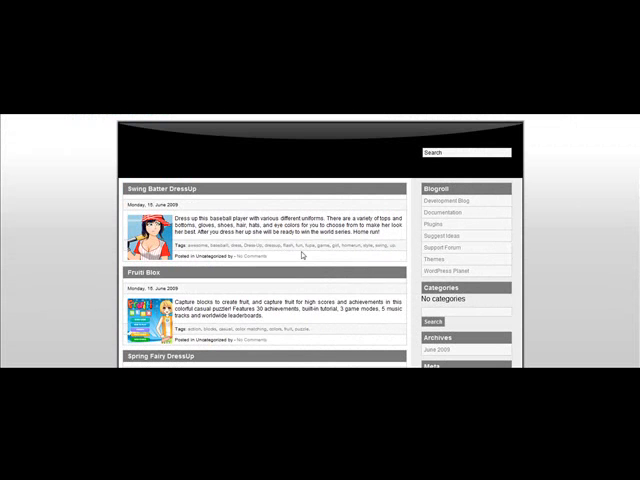